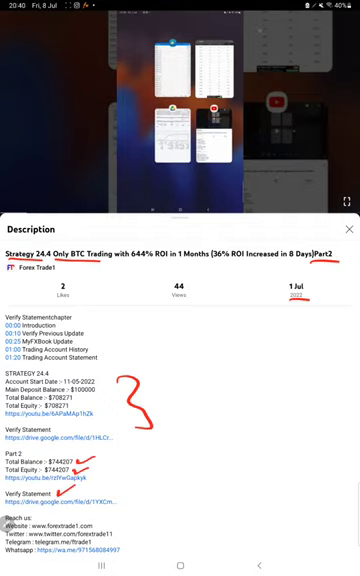
Step: Switch from the YouTube video to the MetaTrader 5 app via the app switcher
click(180, 567)
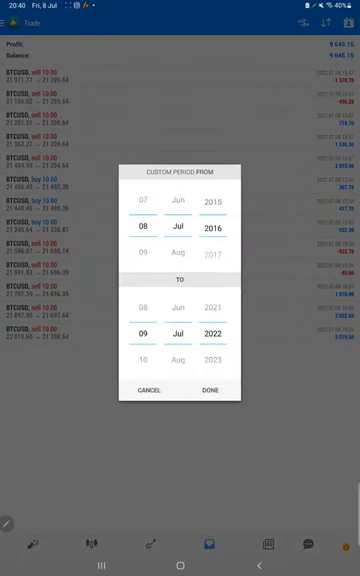
Step: Apply the custom history period 08 Jul 2016 to 09 Jul 2022
click(207, 390)
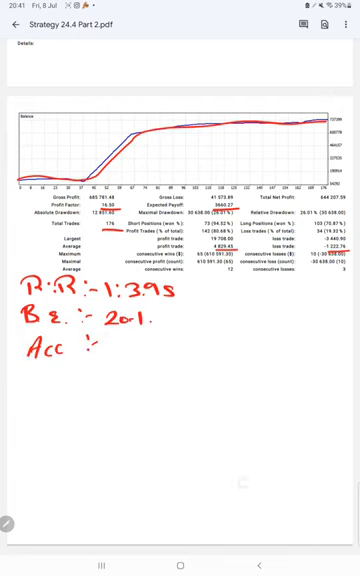
Step: Handwrite the 80% accuracy figure under the Strategy 24.4 Part 2 statement stats
text(8o1)
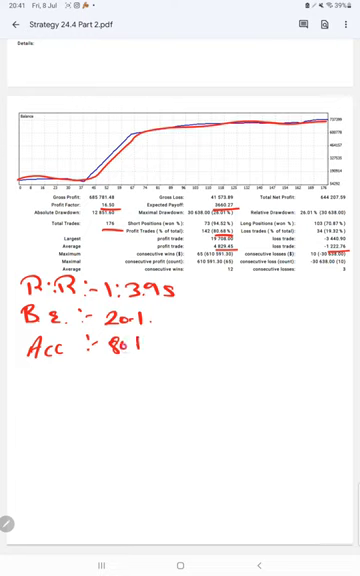